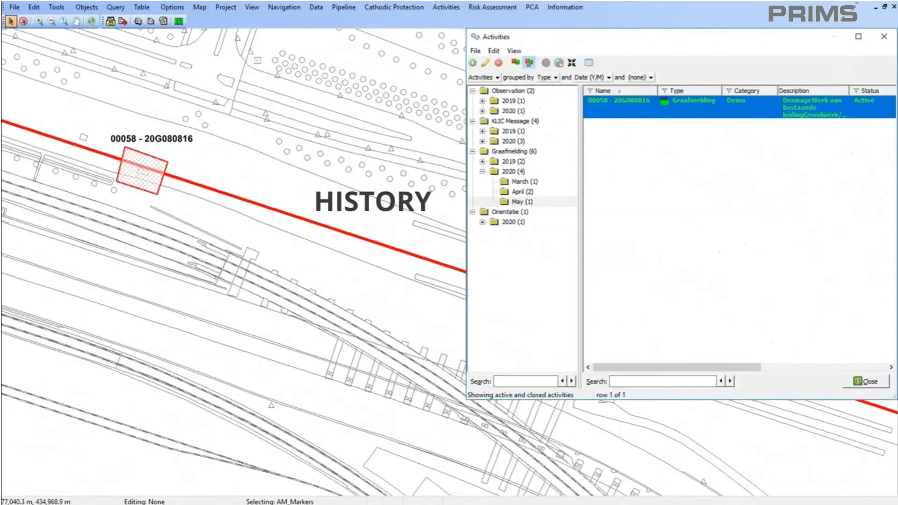
Expand Graafmelding 2020 May and select activity 00058 to locate it on the map.
double_click(619, 100)
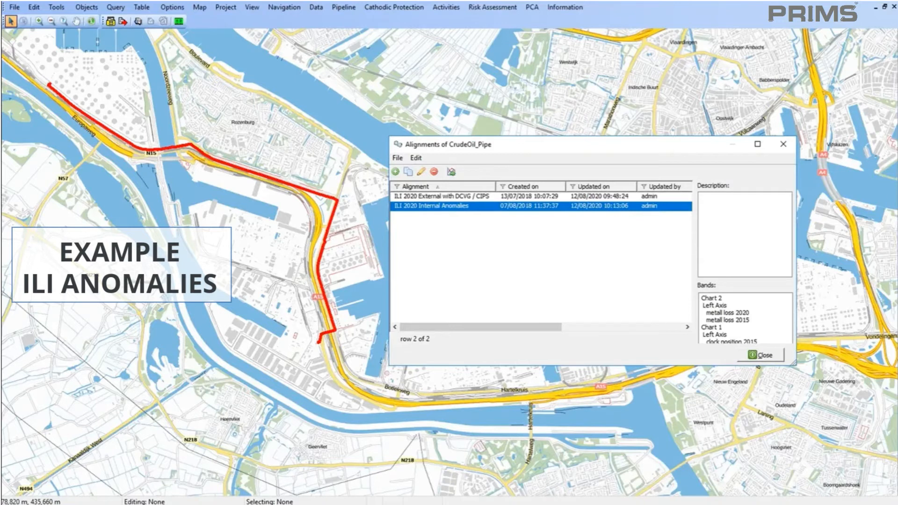
Select anomaly 27 to plot its Psafe forecast against the 6 MPa MAOP line.
double_click(433, 206)
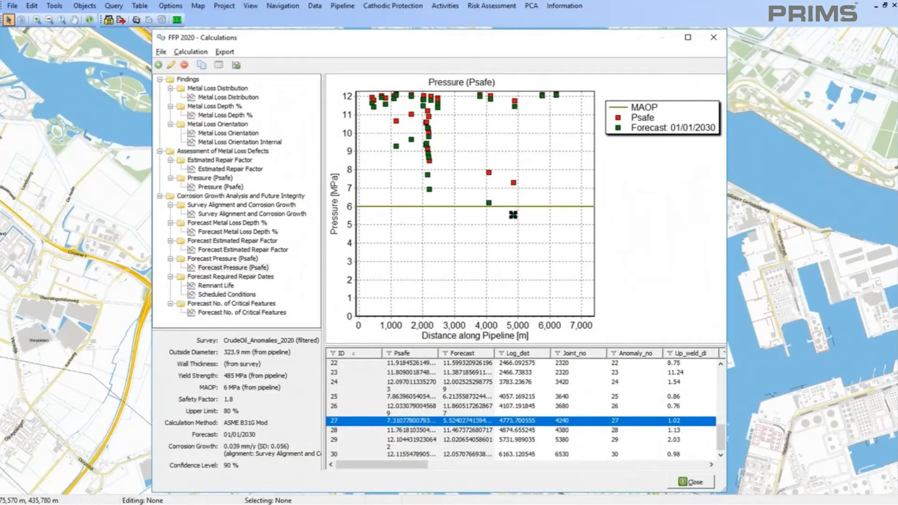
left_click(229, 276)
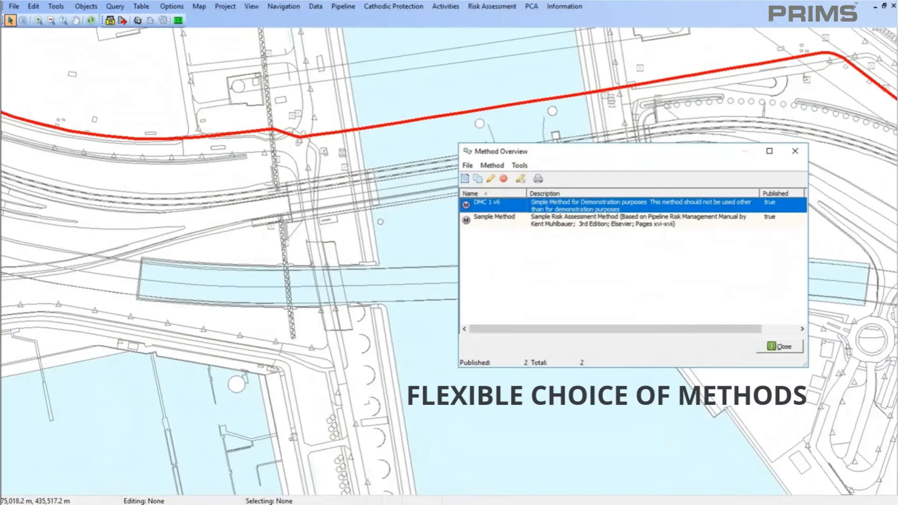
Visualise the 2016 Crude Oil assessment, colouring the pipeline by consequences instead of risks.
double_click(488, 202)
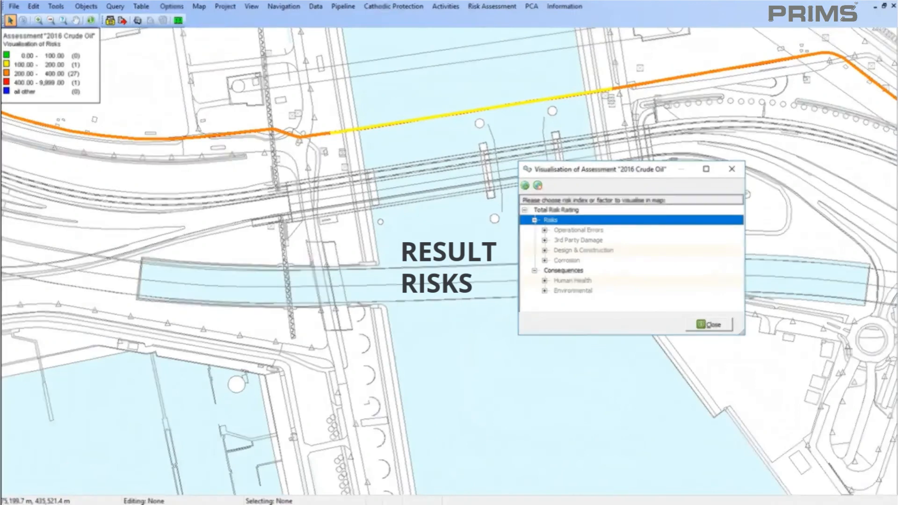
left_click(564, 270)
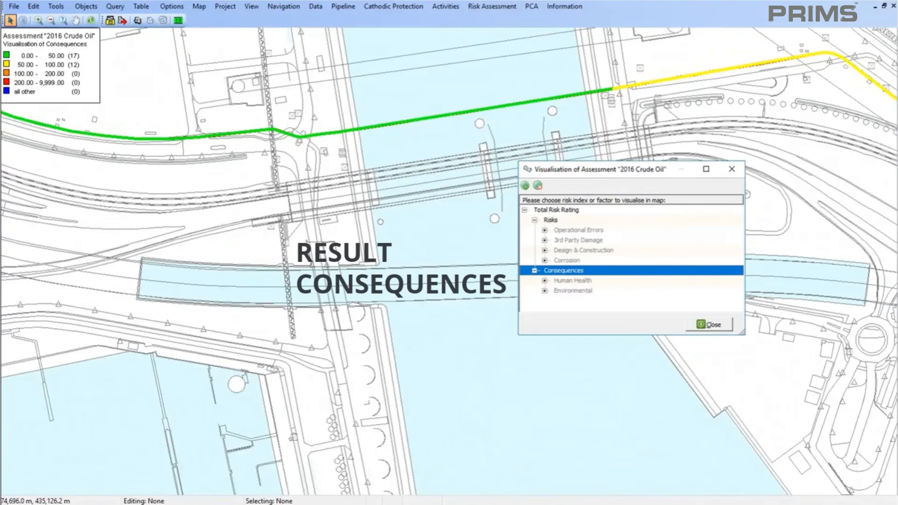